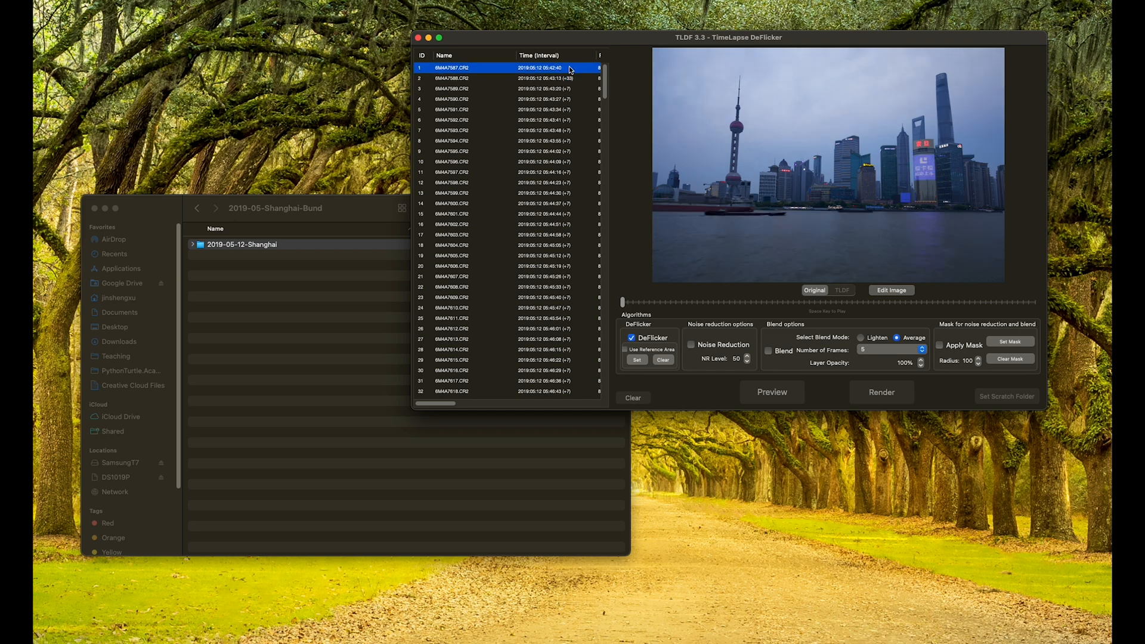
mouse_move(641, 47)
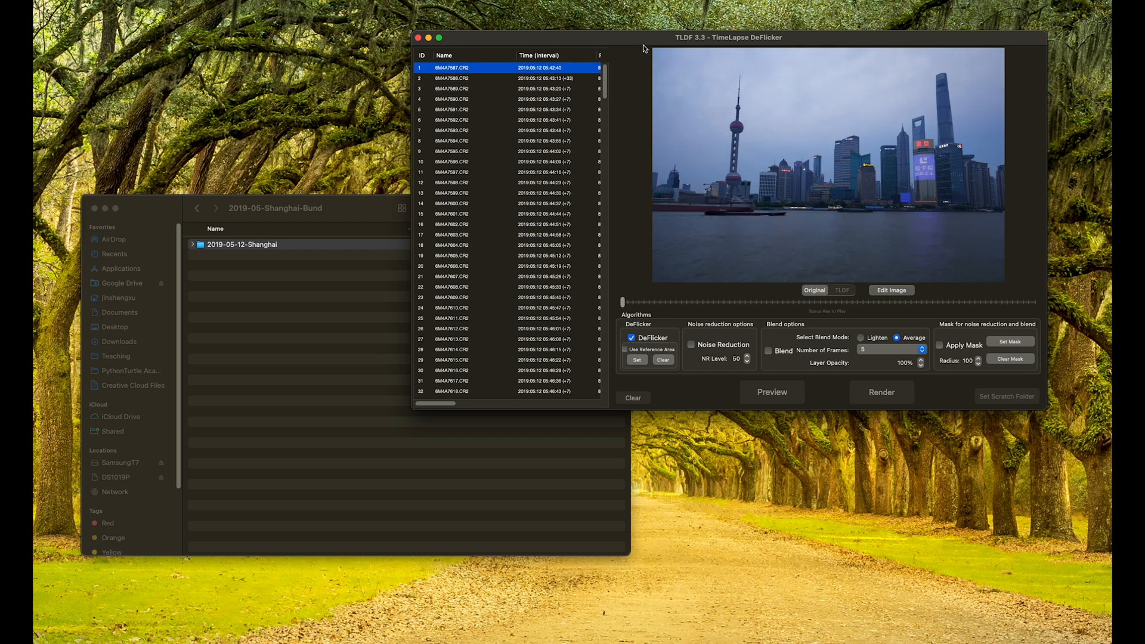
- Delete the first photo from the Shanghai Bund timelapse frame list
key("Delete")
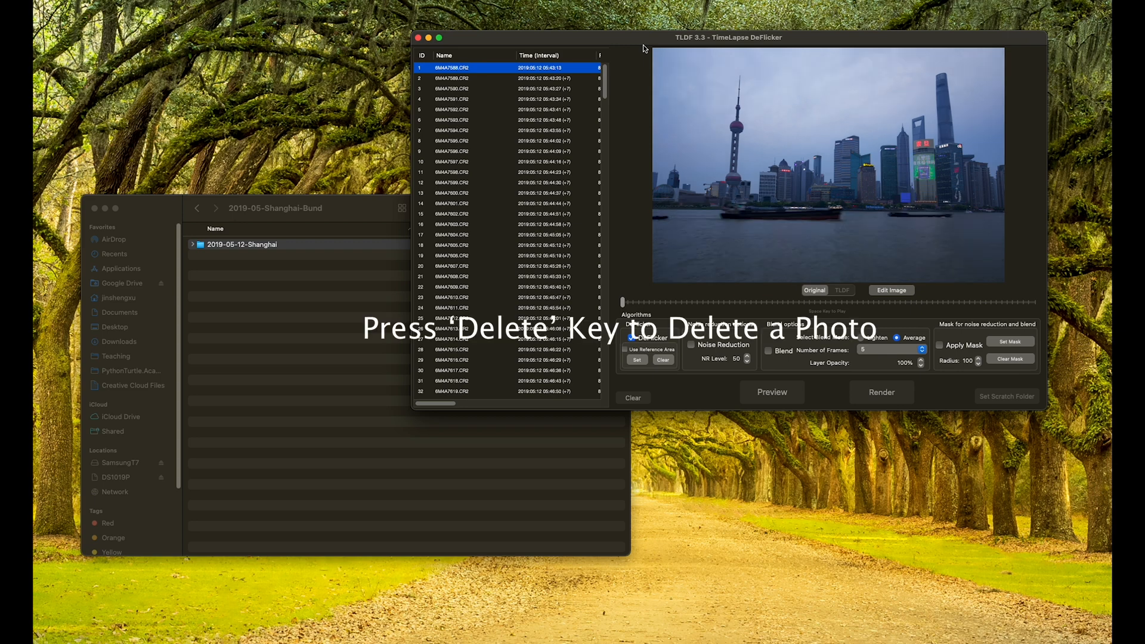
mouse_move(515, 301)
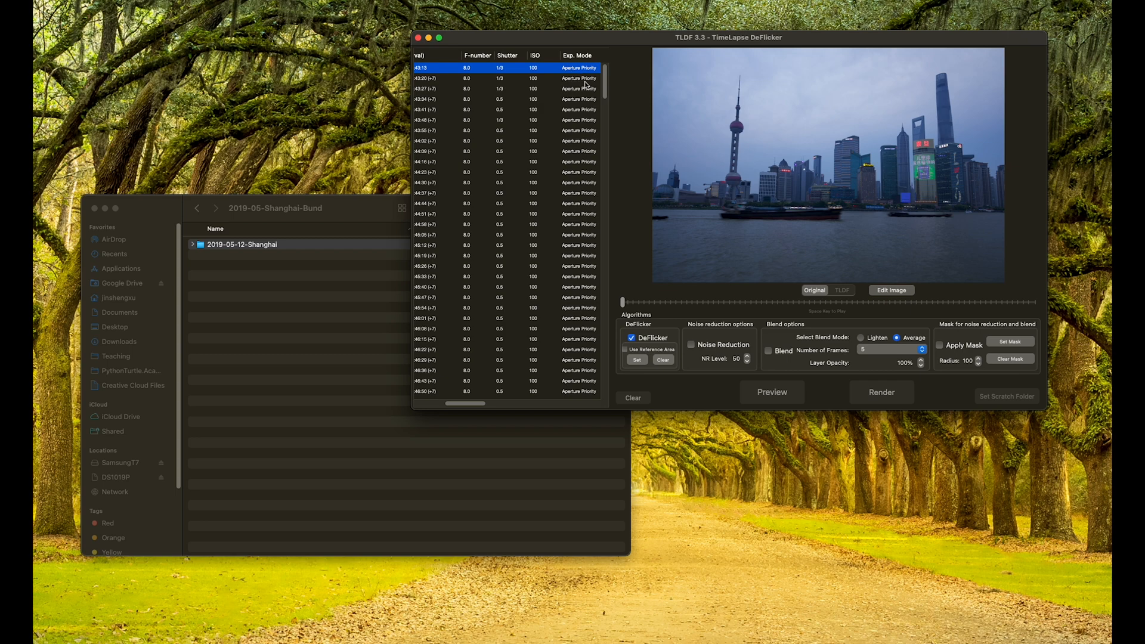
mouse_move(563, 83)
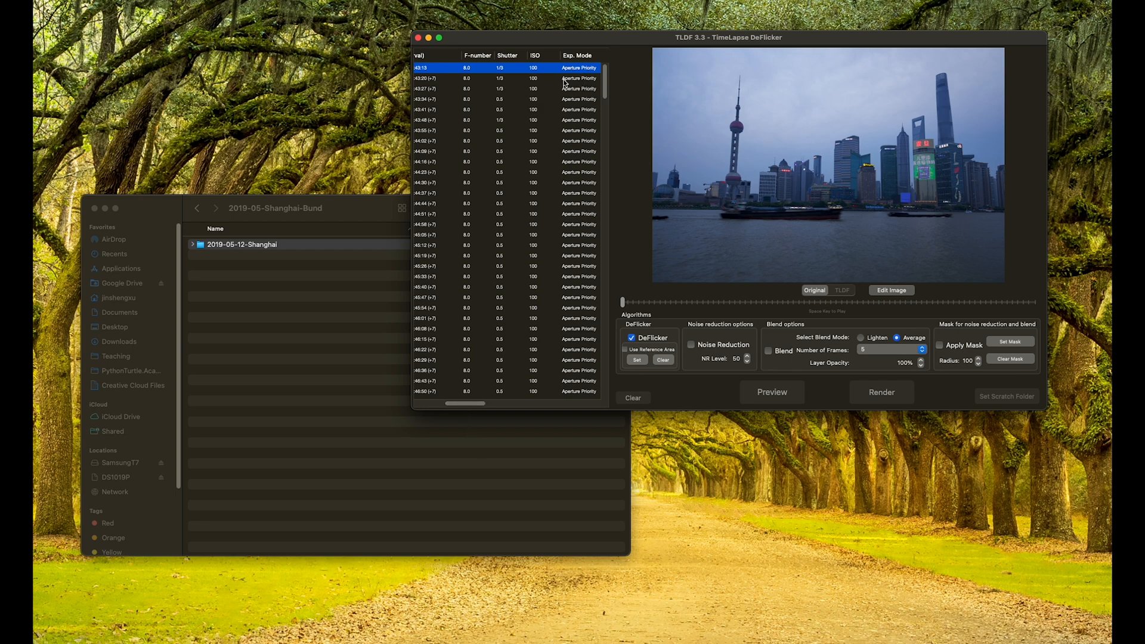
mouse_move(496, 368)
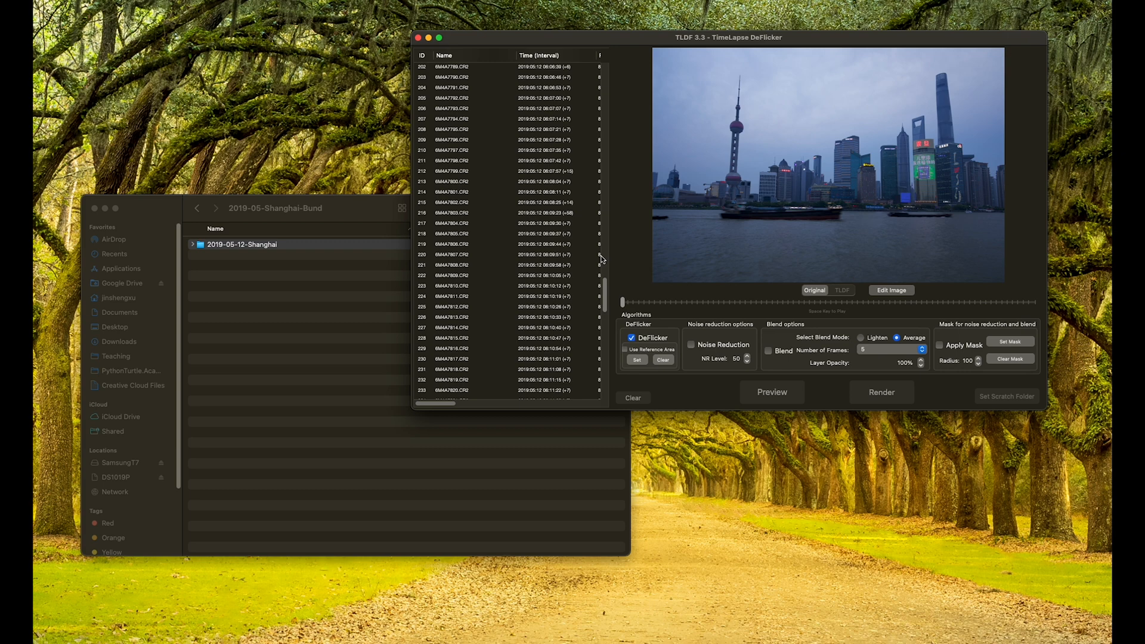
- Select a later night photo where shutter drops from 5.0 to 2.0 and ISO rises to 400
left_click(505, 181)
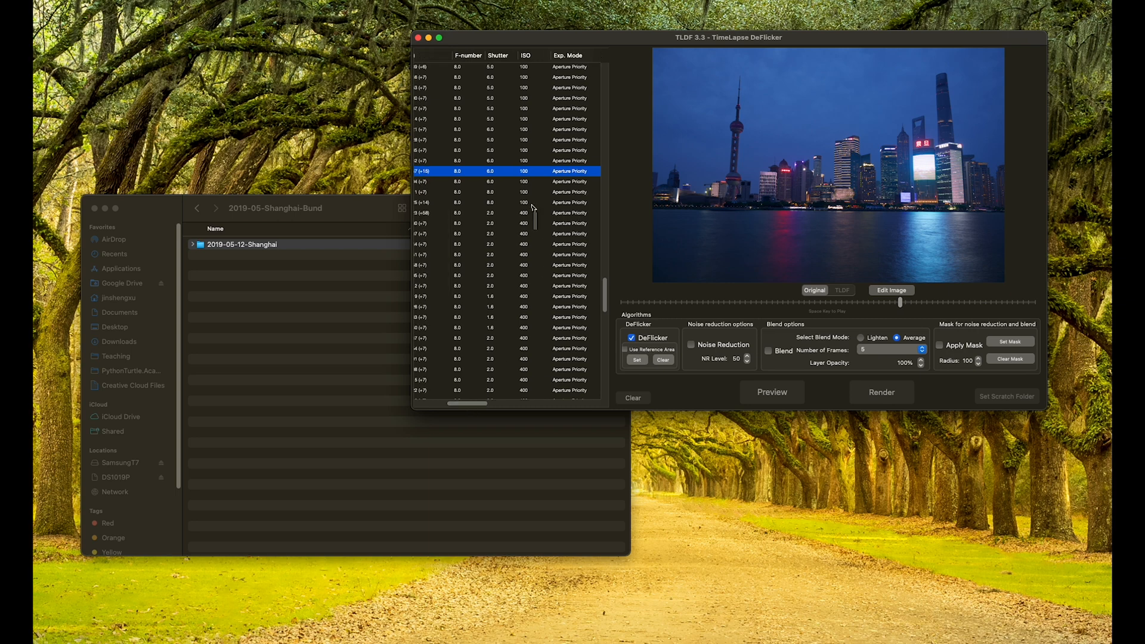
scroll("down", 3)
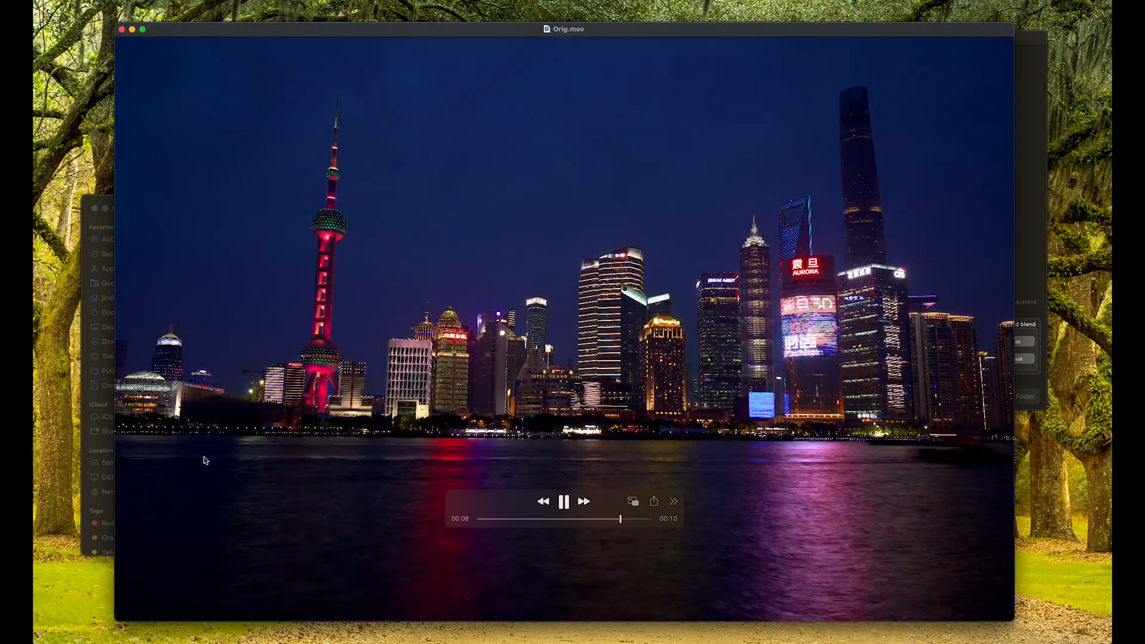
- Replay Orig.mov in QuickTime several times, scrubbing the timeline to check the flicker
left_click(563, 501)
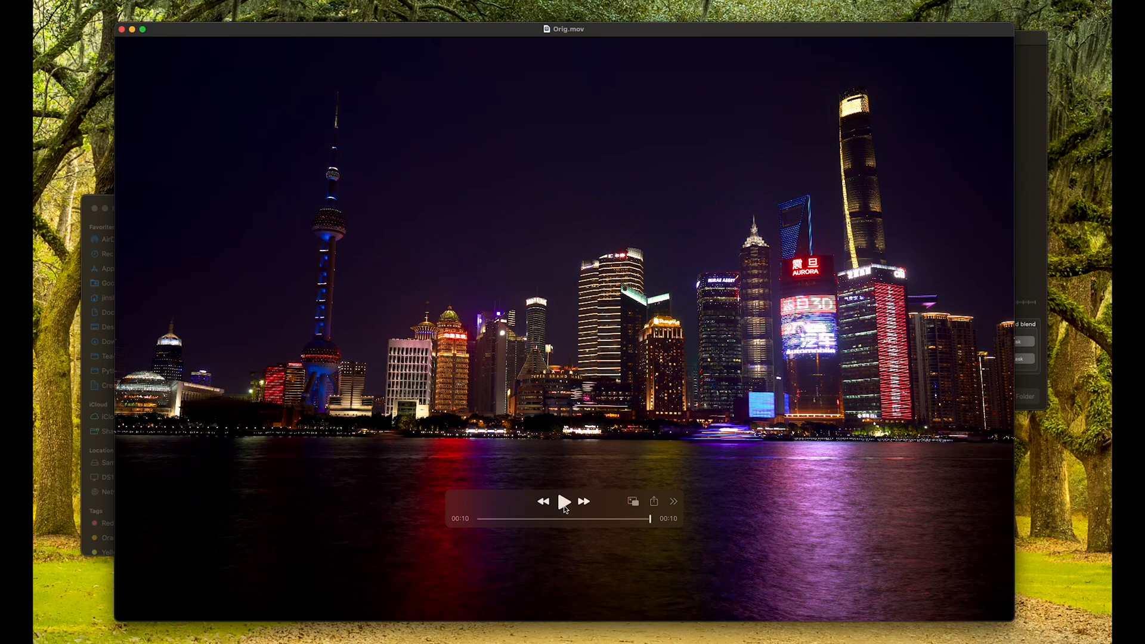
left_click(563, 501)
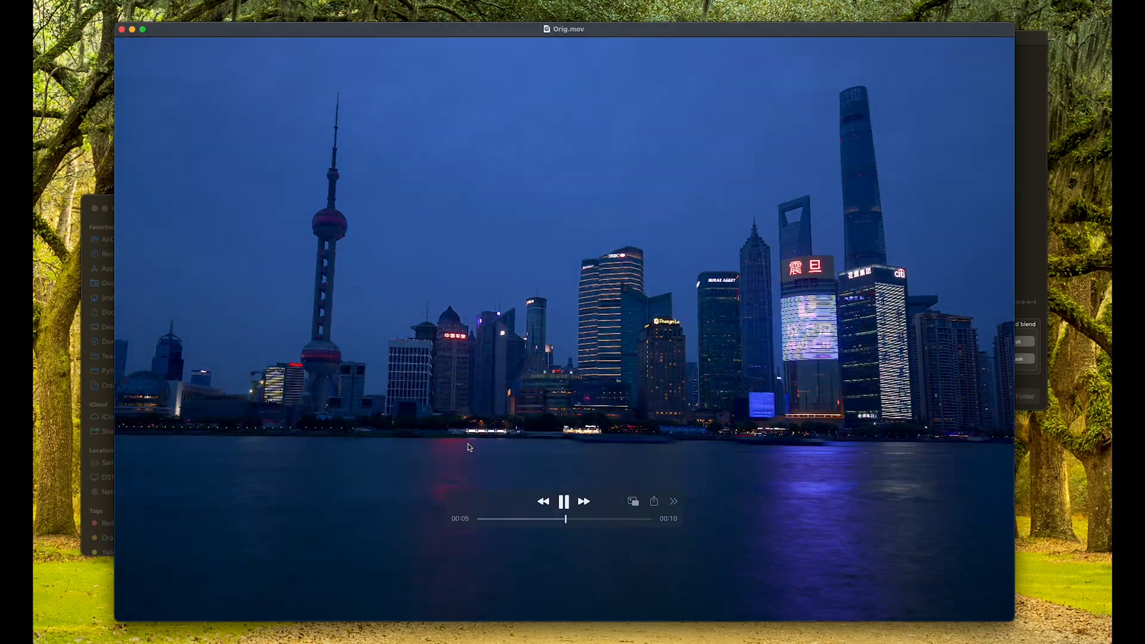
left_click_drag(563, 518, 598, 518)
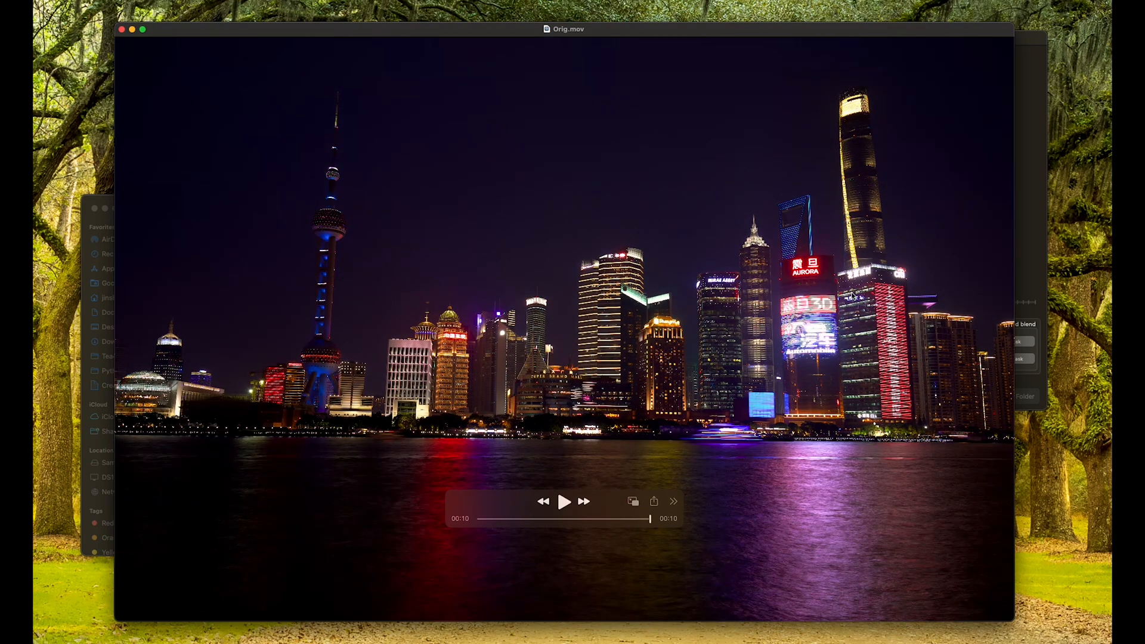
left_click(564, 501)
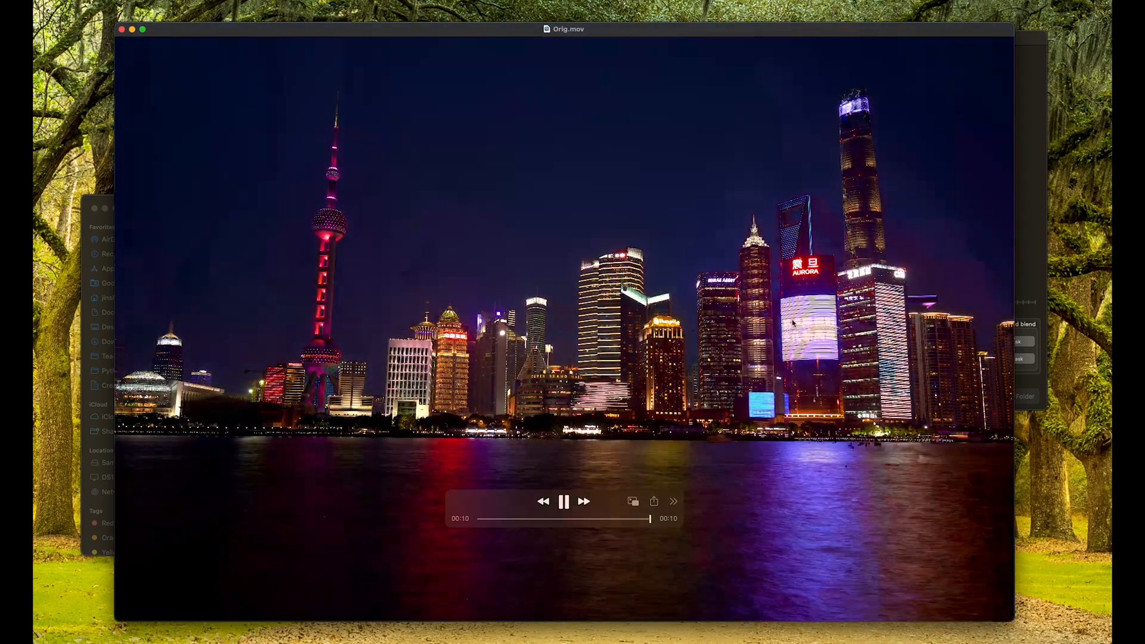
left_click(564, 501)
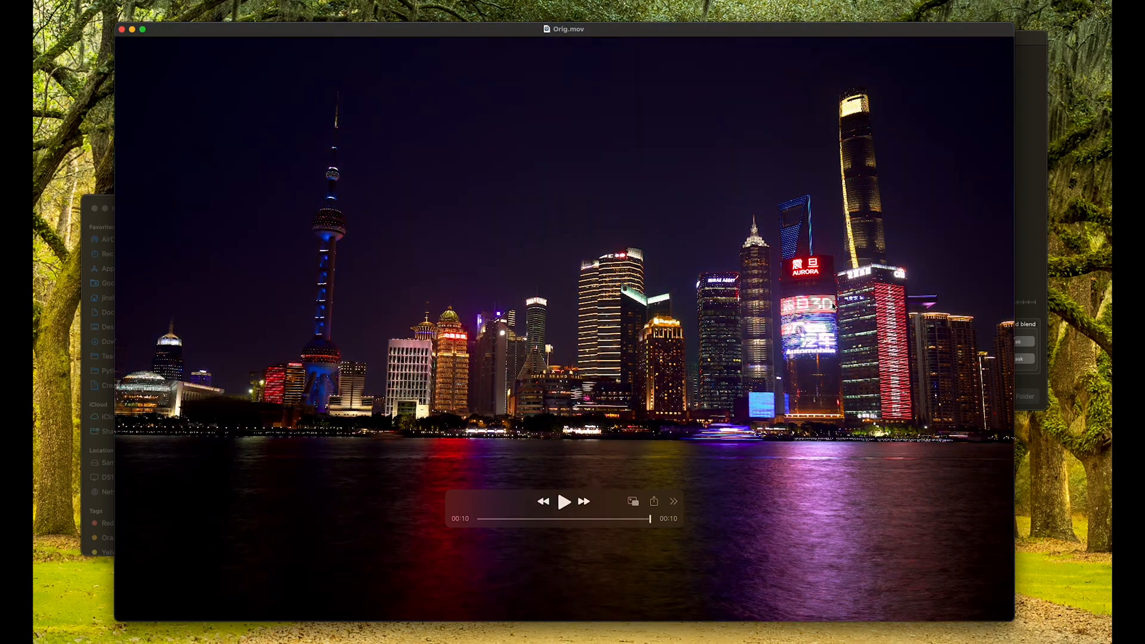
left_click(564, 502)
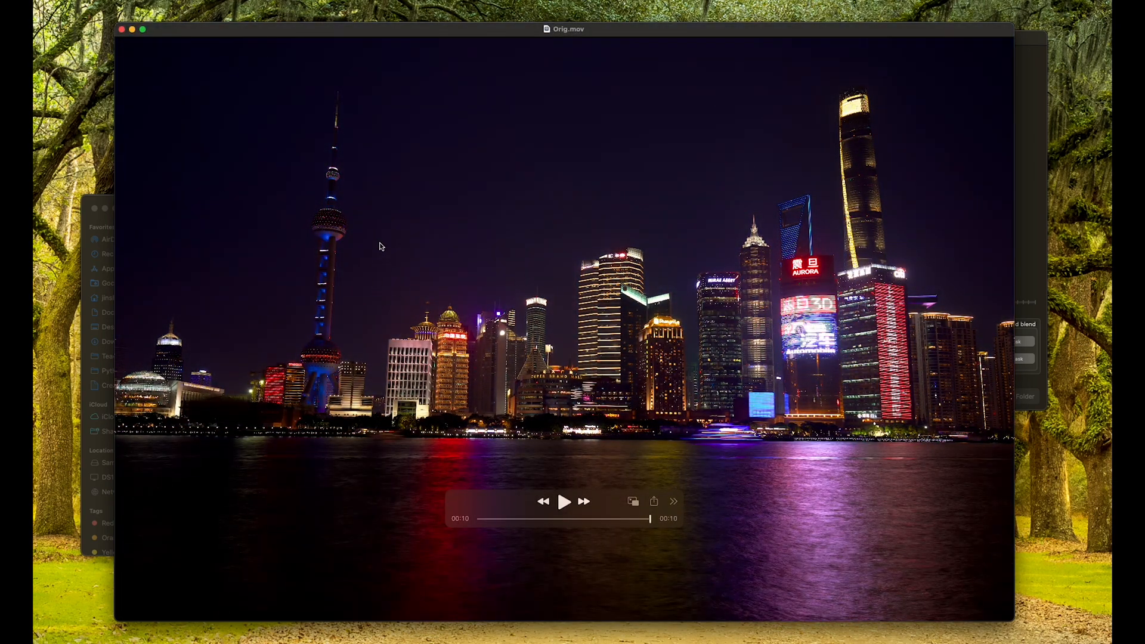
mouse_move(593, 91)
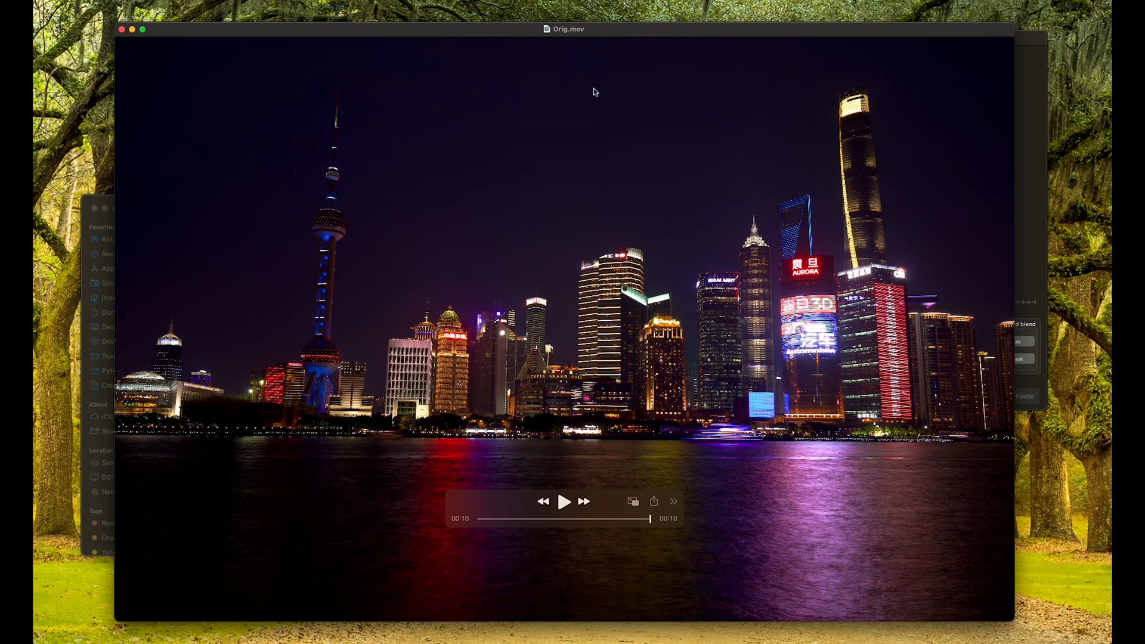
mouse_move(553, 258)
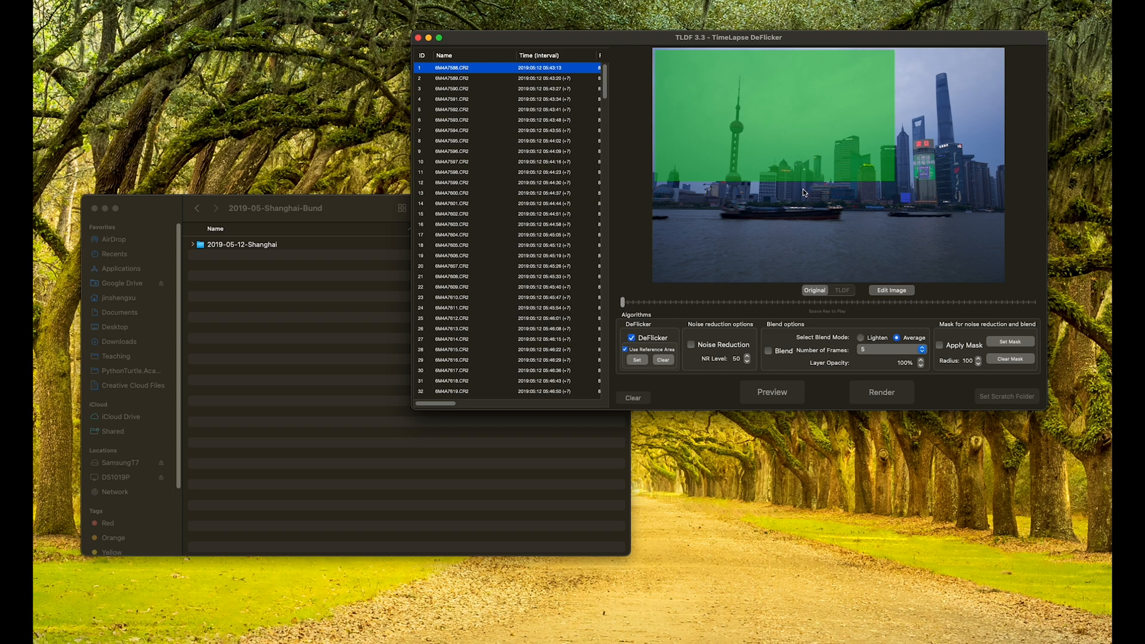
mouse_move(769, 107)
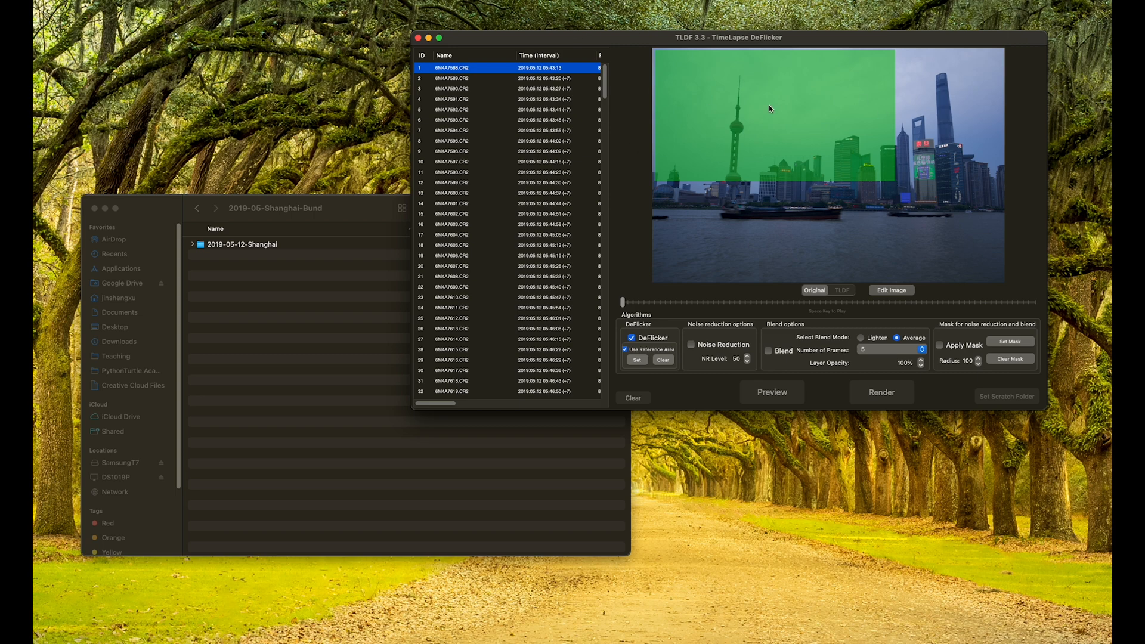
mouse_move(715, 486)
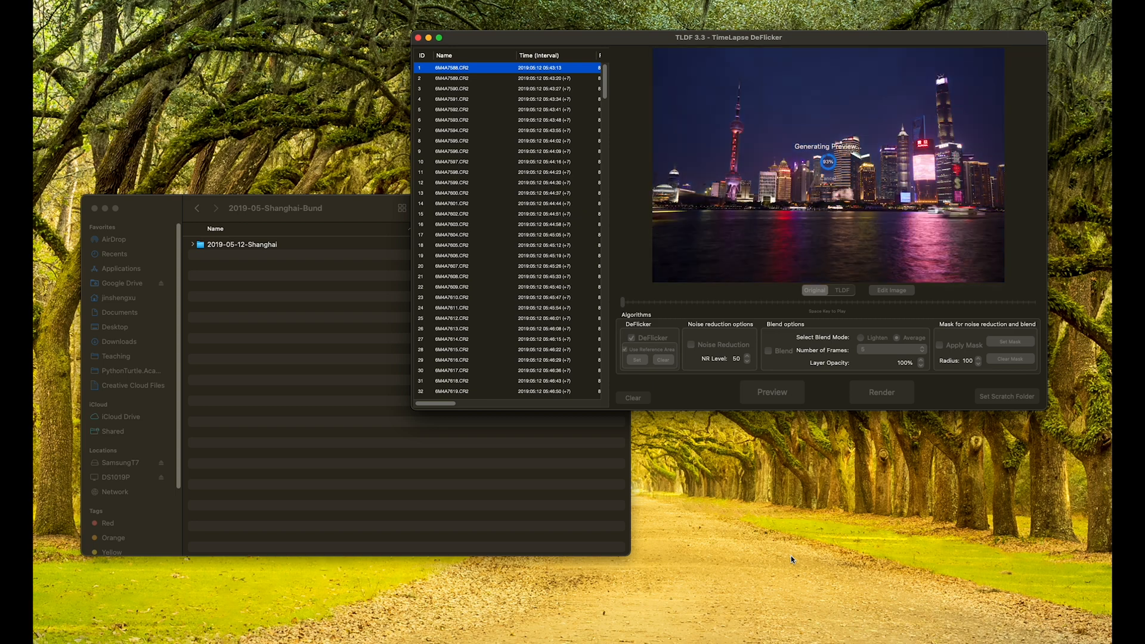
- Start rendering a ProRes 422 HQ video with file prefix 'Shanghai'
left_click(881, 392)
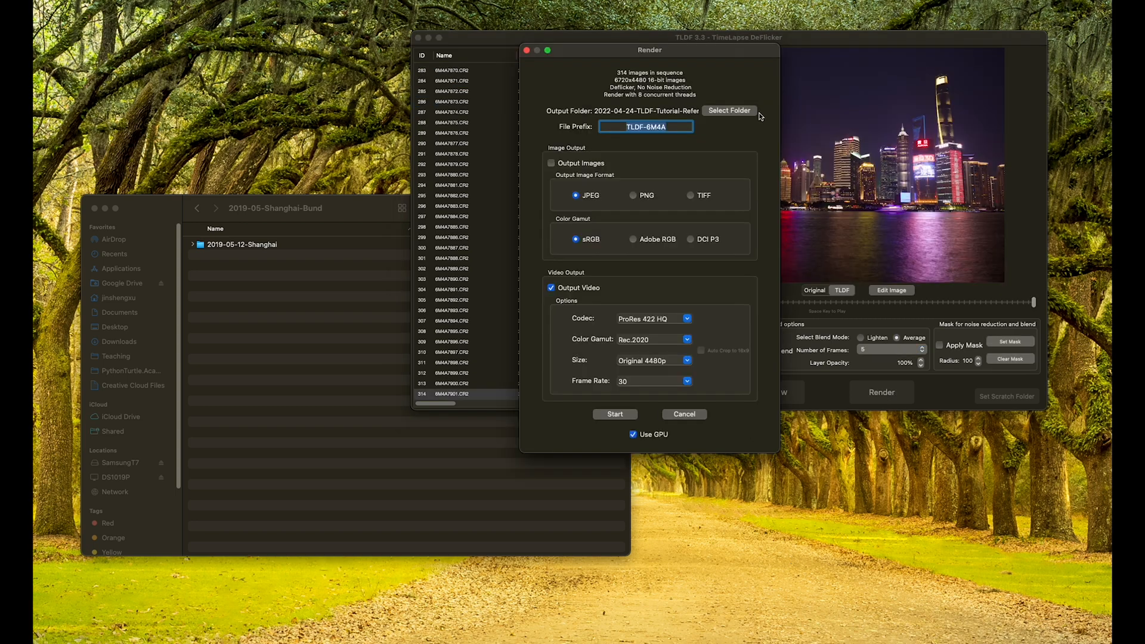
mouse_move(702, 126)
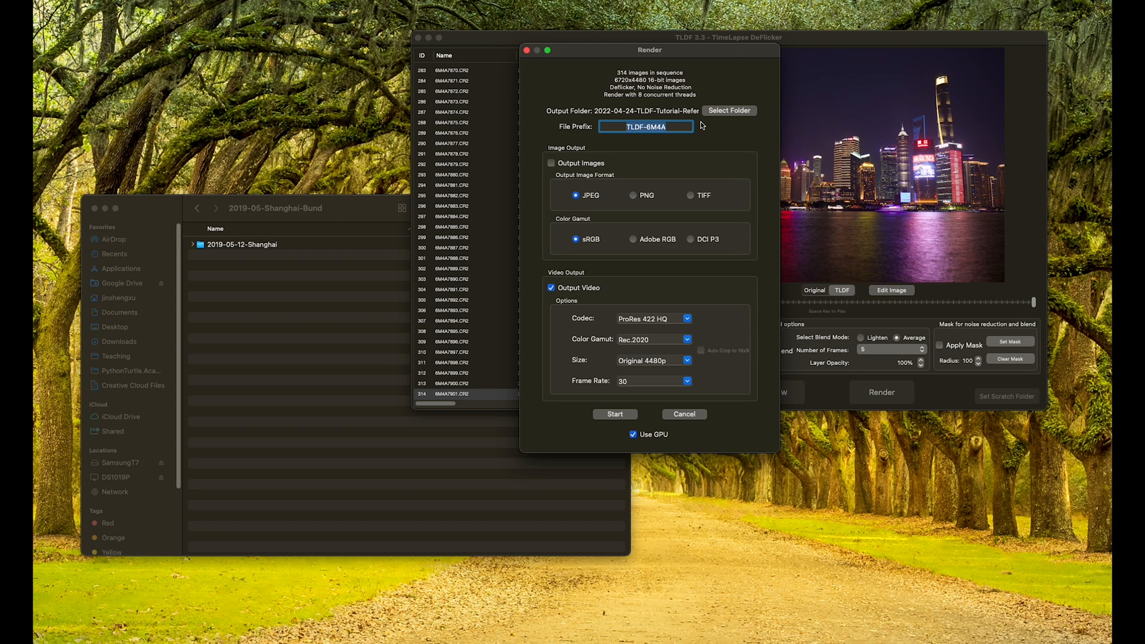
type("T")
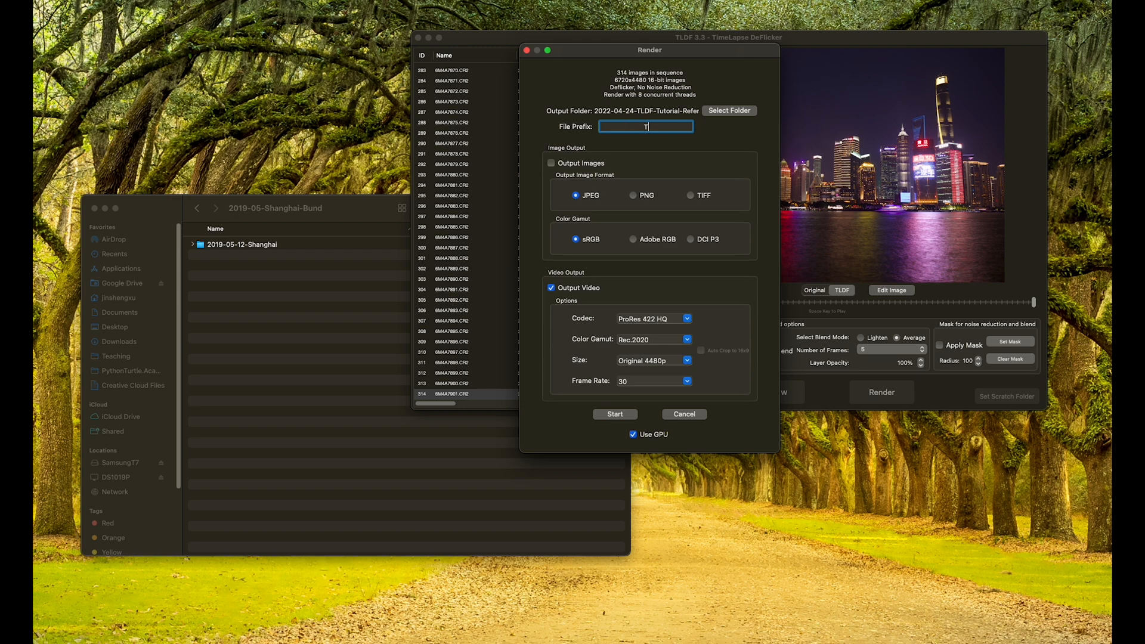
type("Shanghai")
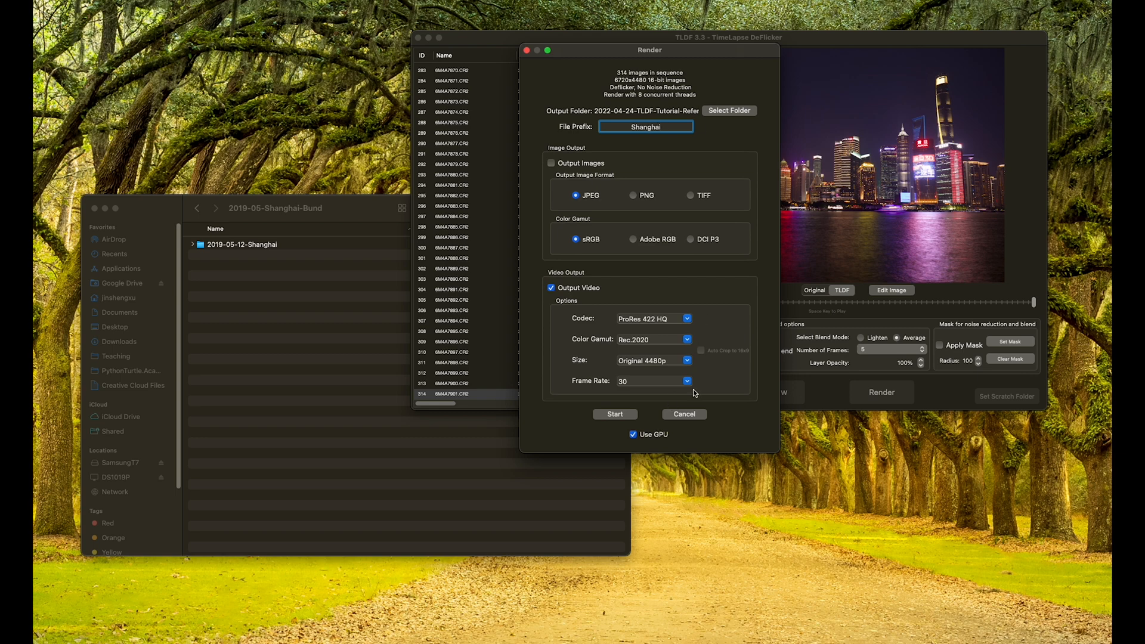
left_click(615, 414)
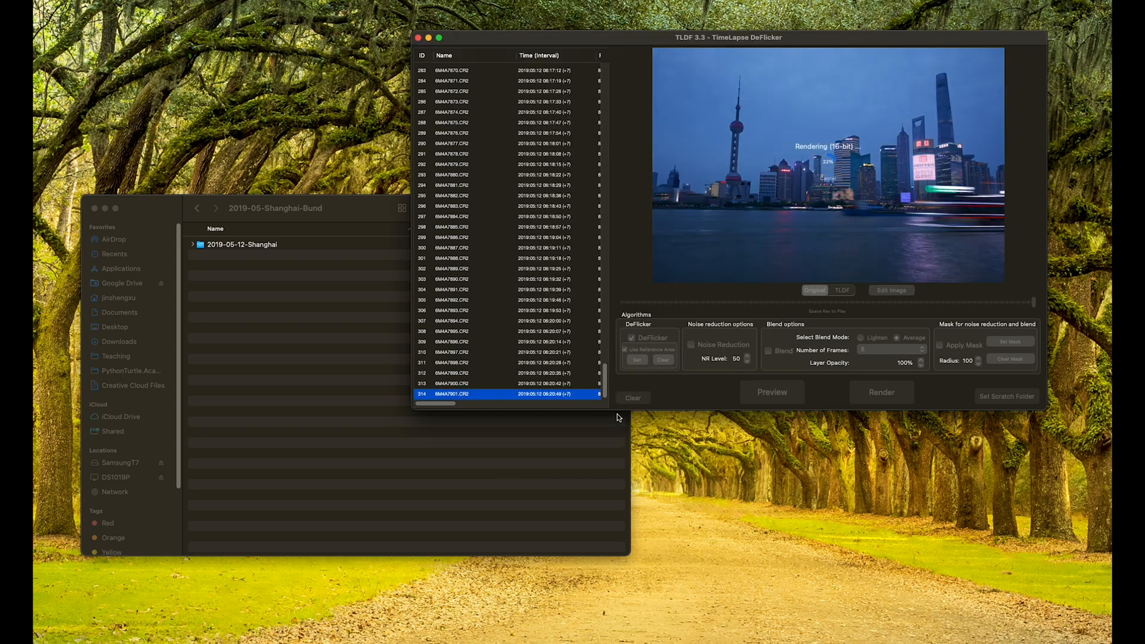